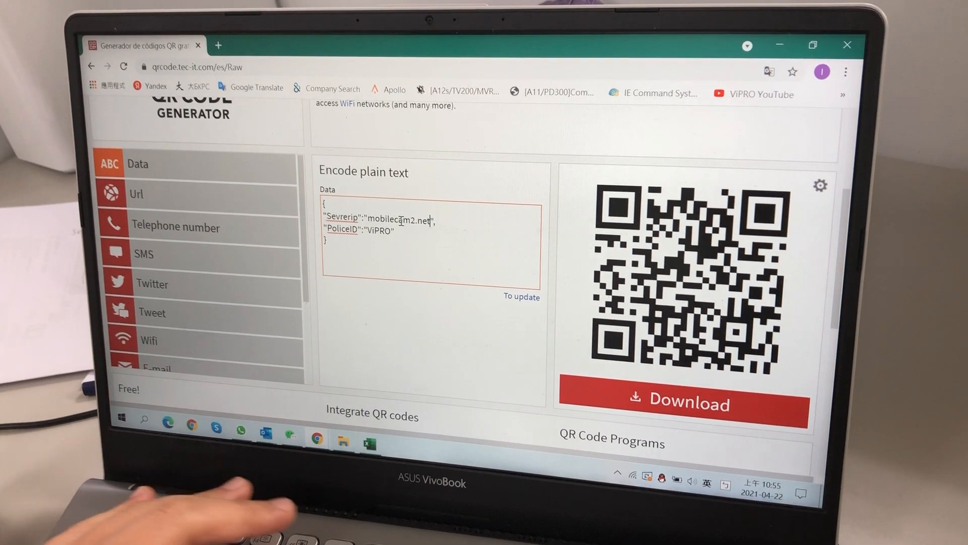
Step: Overwrite the PoliceID value 'ViPRO' with 'Ji' in the JSON plain-text data
double_click(396, 226)
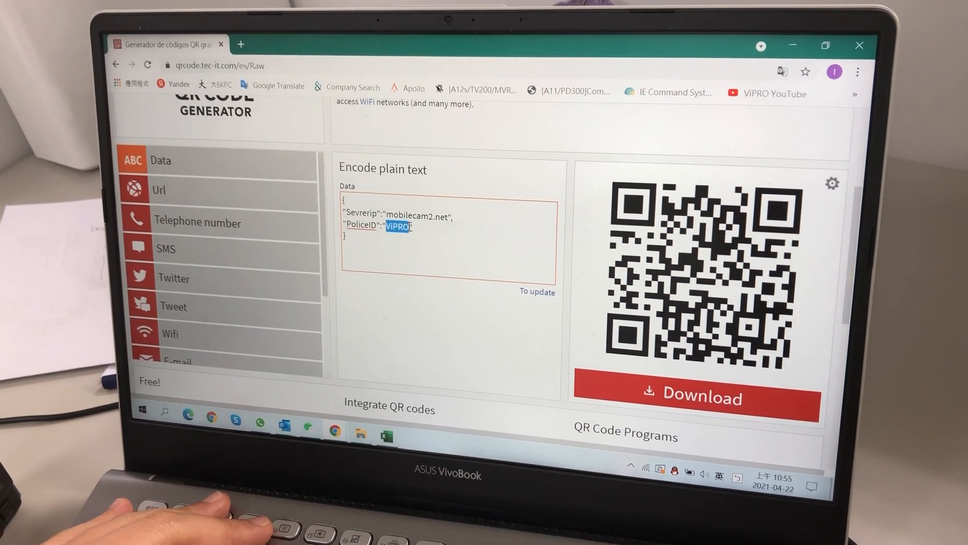
type("Ji")
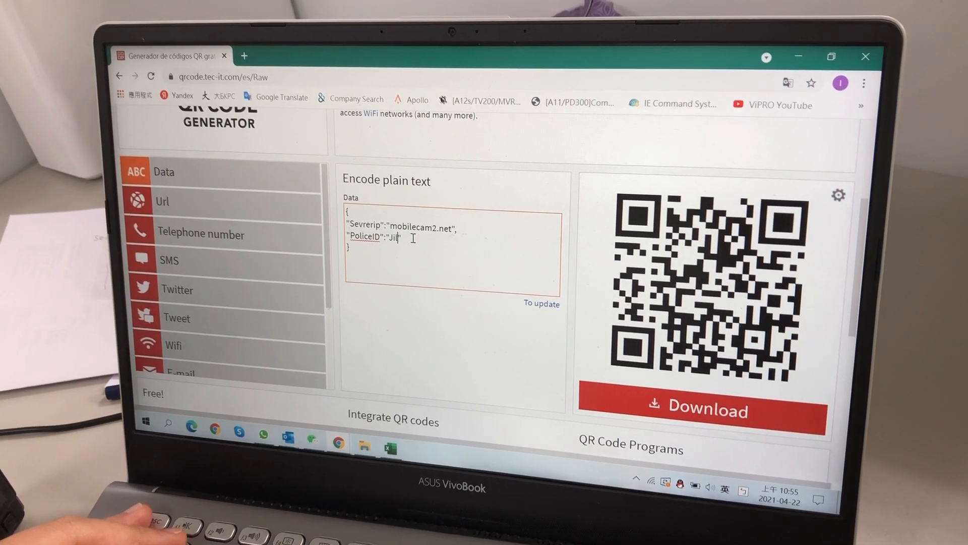